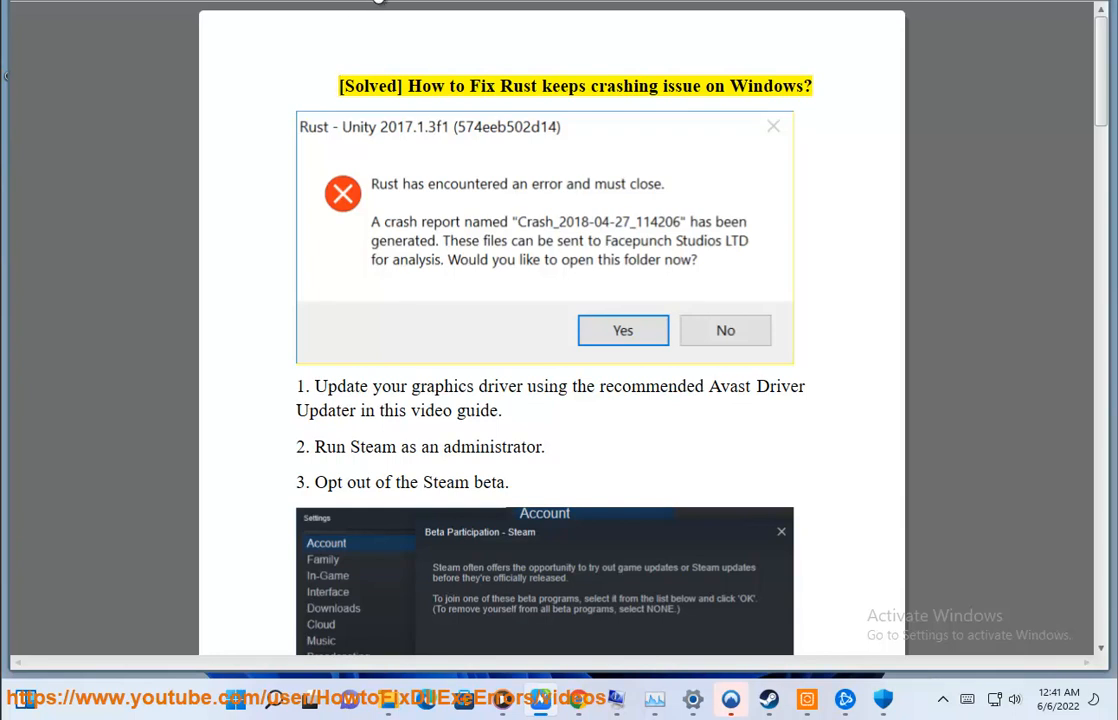
# Read the guide's title and first three Rust crash fixes down to the Steam beta screenshot.
pyautogui.doubleClick(712, 86)
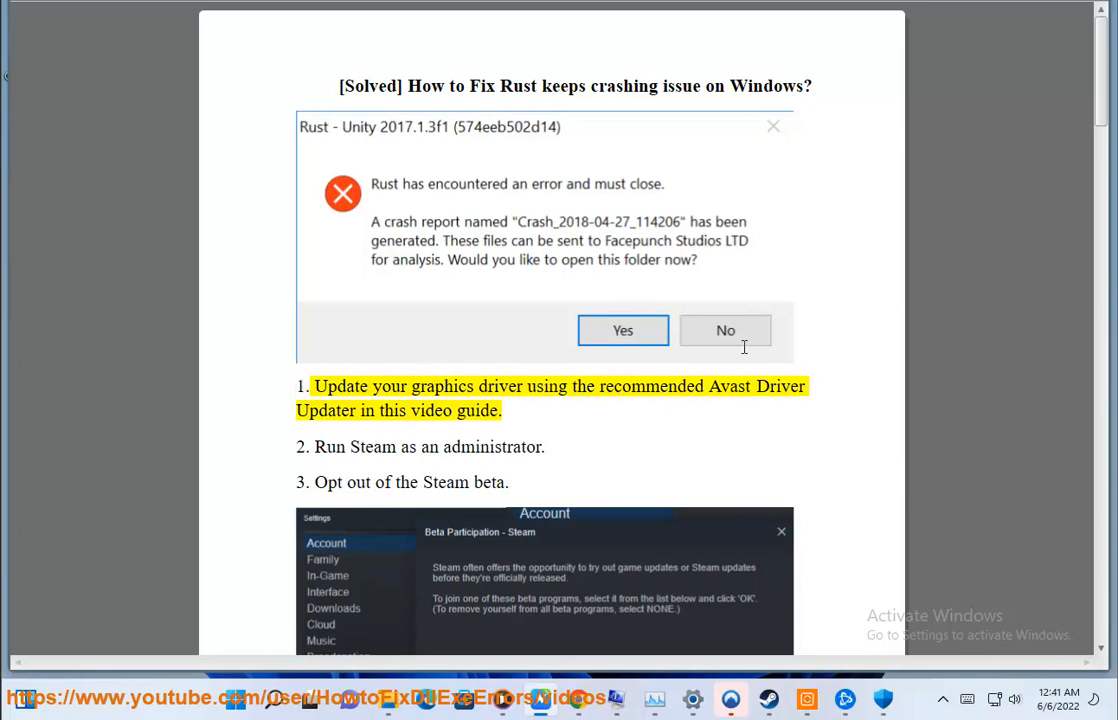
pyautogui.doubleClick(730, 386)
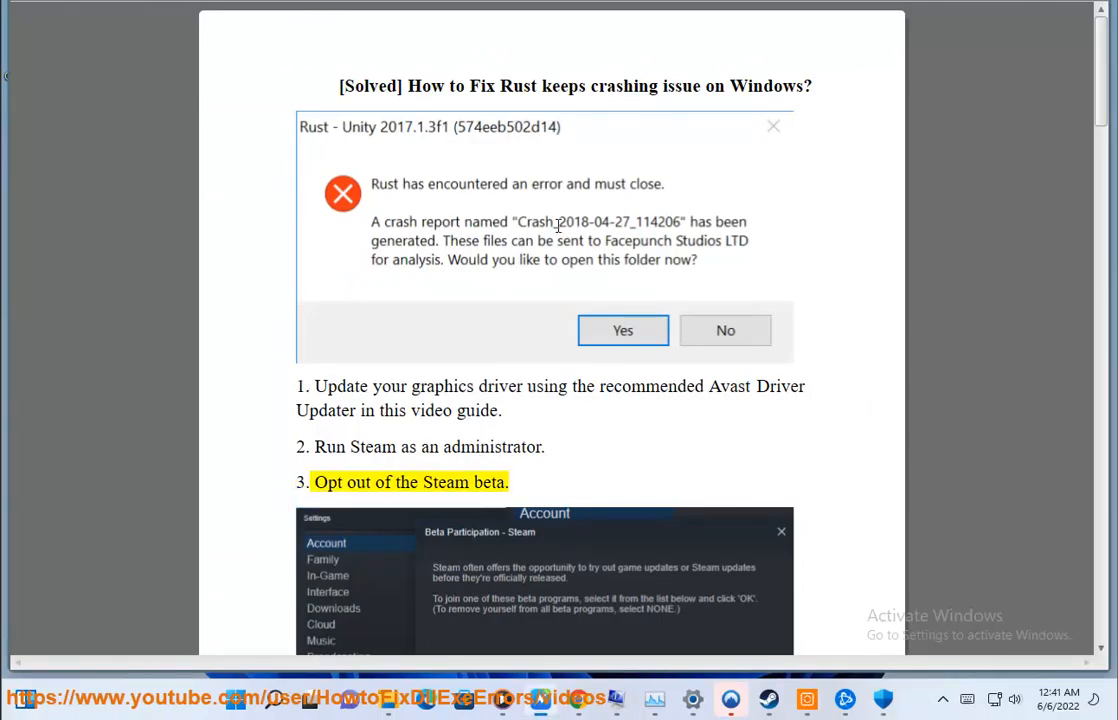
pyautogui.scroll(-3)
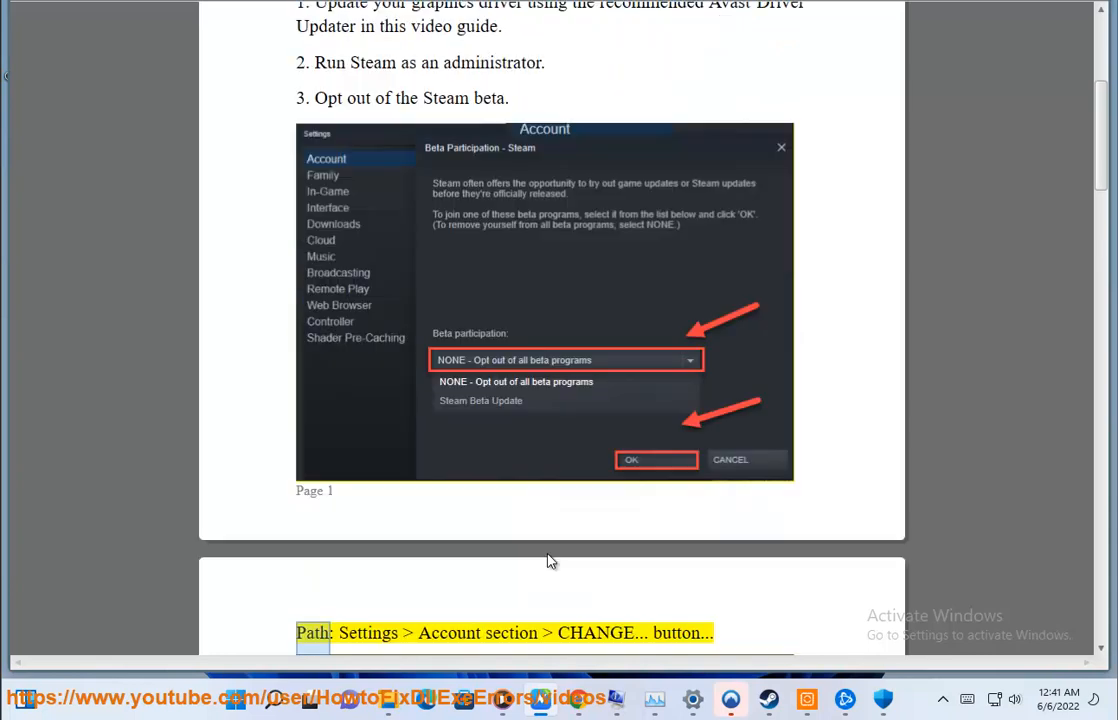
pyautogui.scroll(-3)
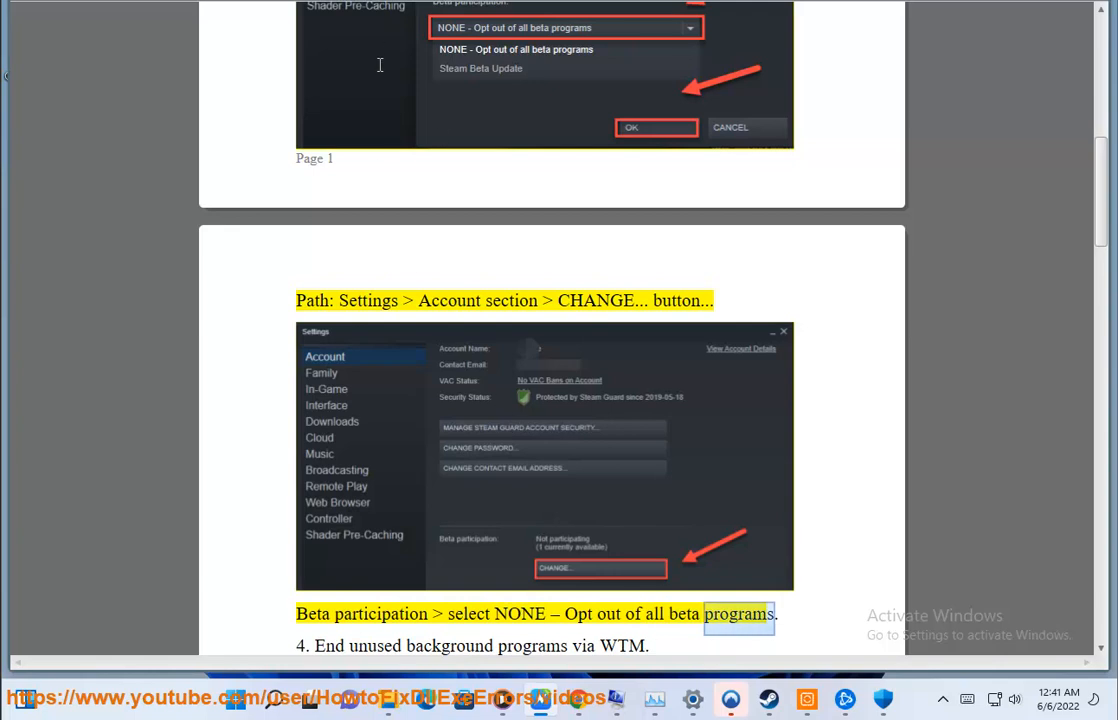
pyautogui.scroll(3)
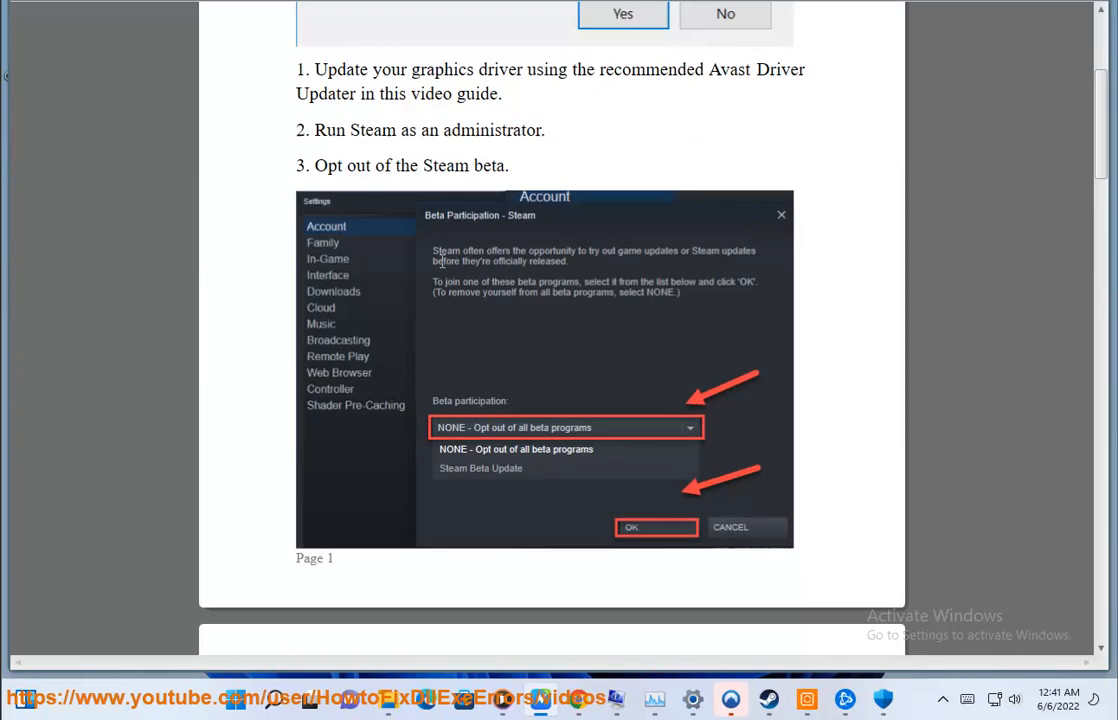
pyautogui.scroll(-3)
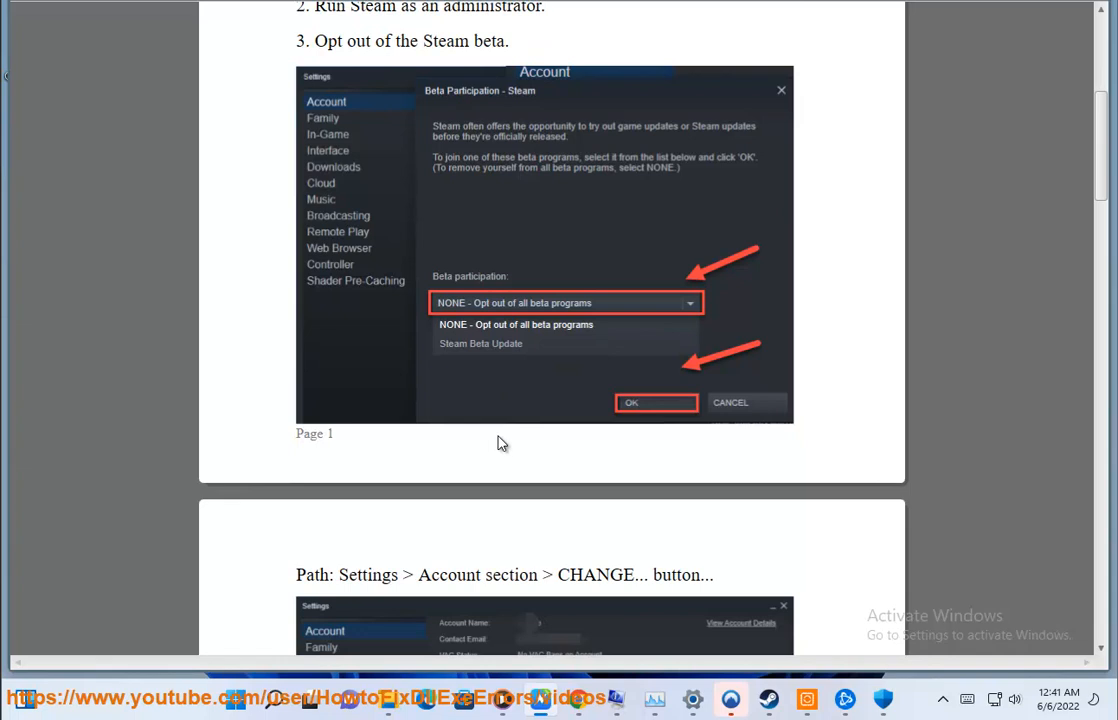
pyautogui.scroll(-3)
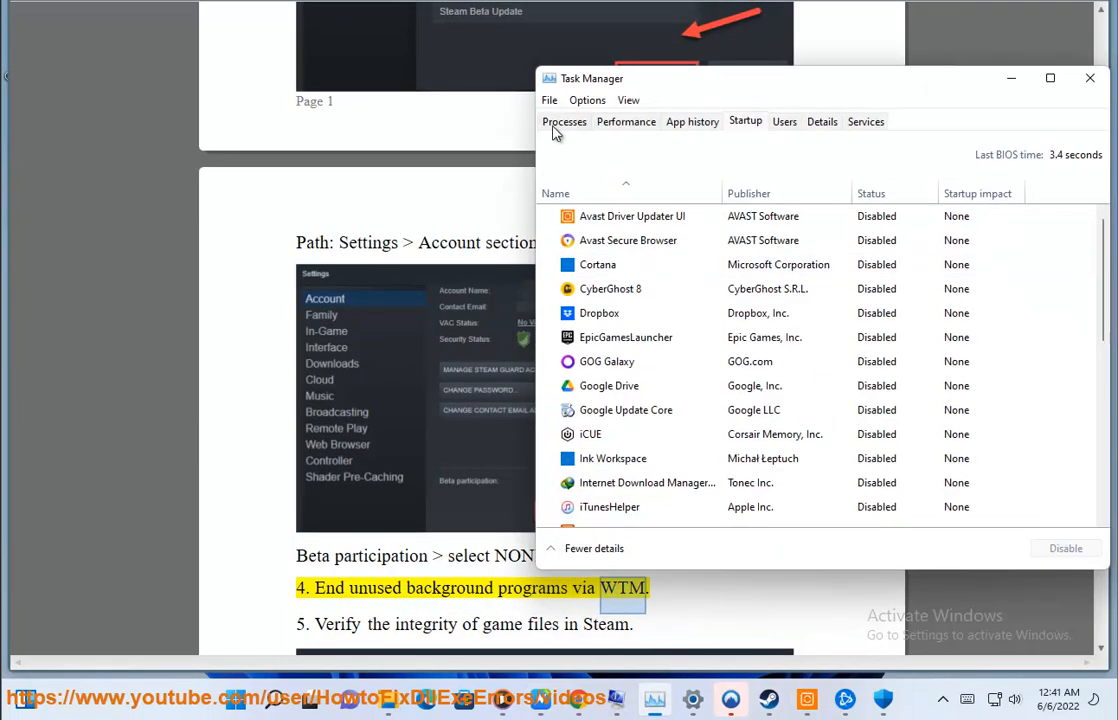
# Show Task Manager's disabled startup apps, then continue the guide to step five.
pyautogui.click(564, 122)
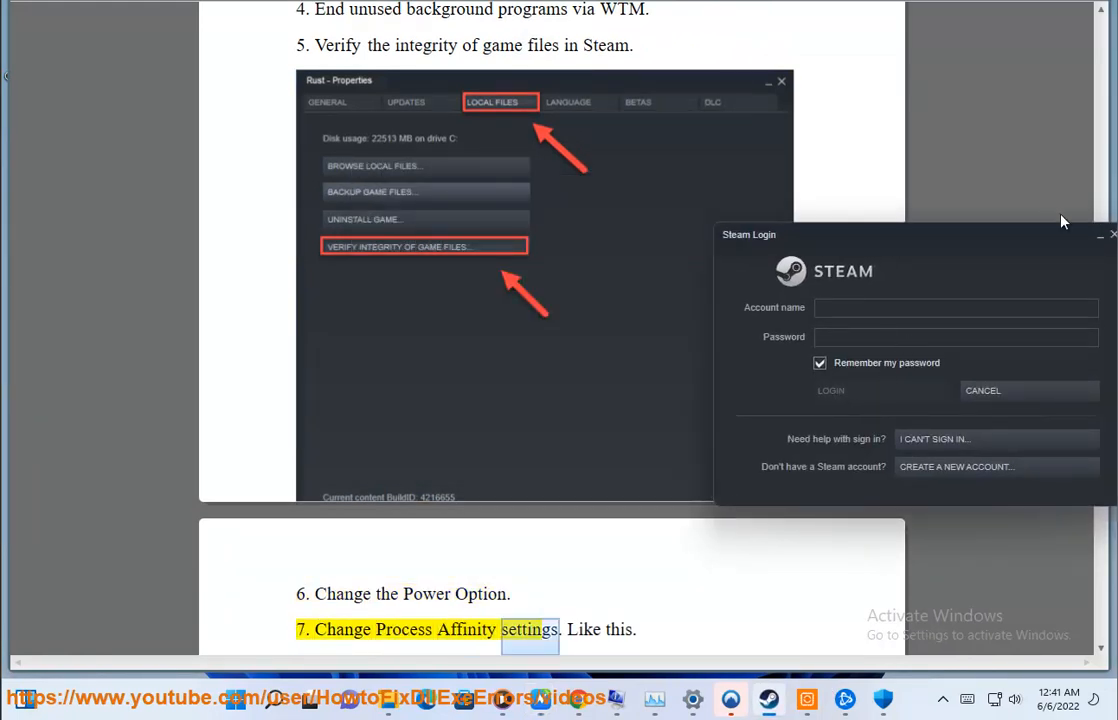
pyautogui.scroll(-3)
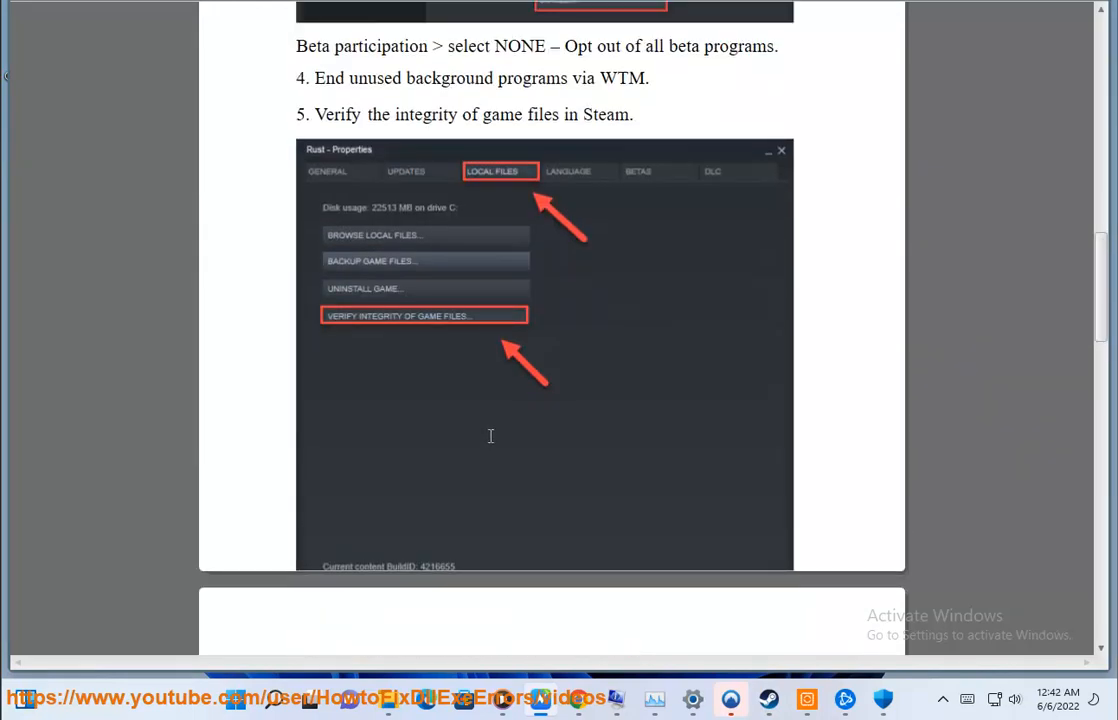
pyautogui.scroll(-3)
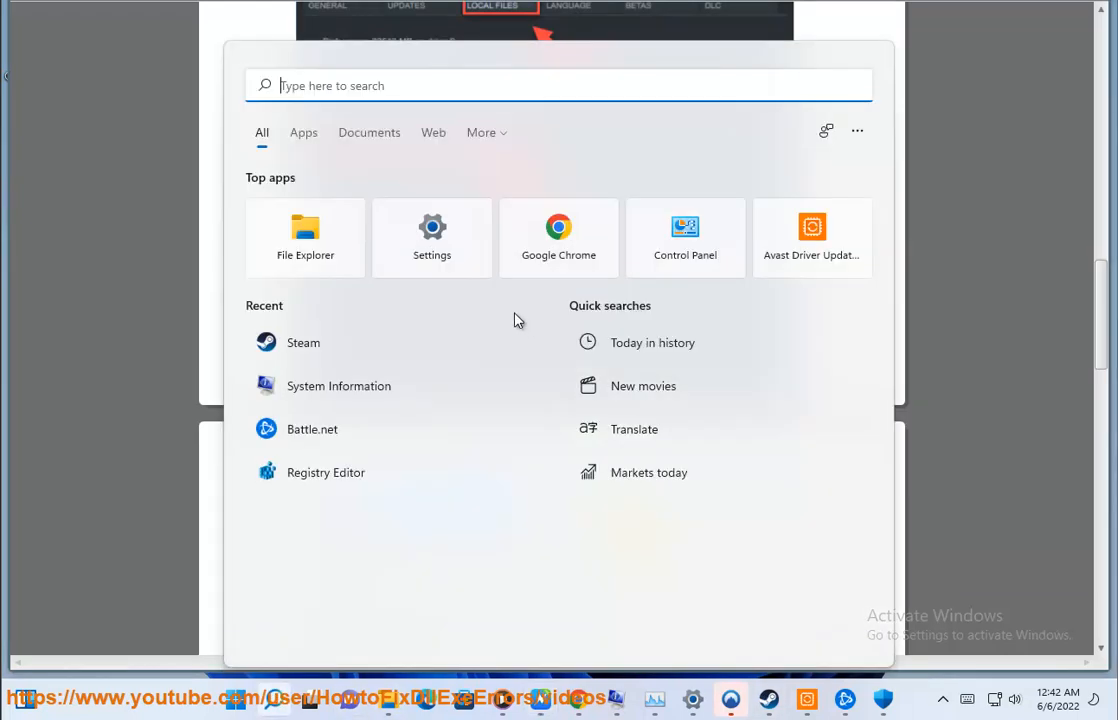
# Reach Power Options through Control Panel's System and Security page.
pyautogui.click(684, 236)
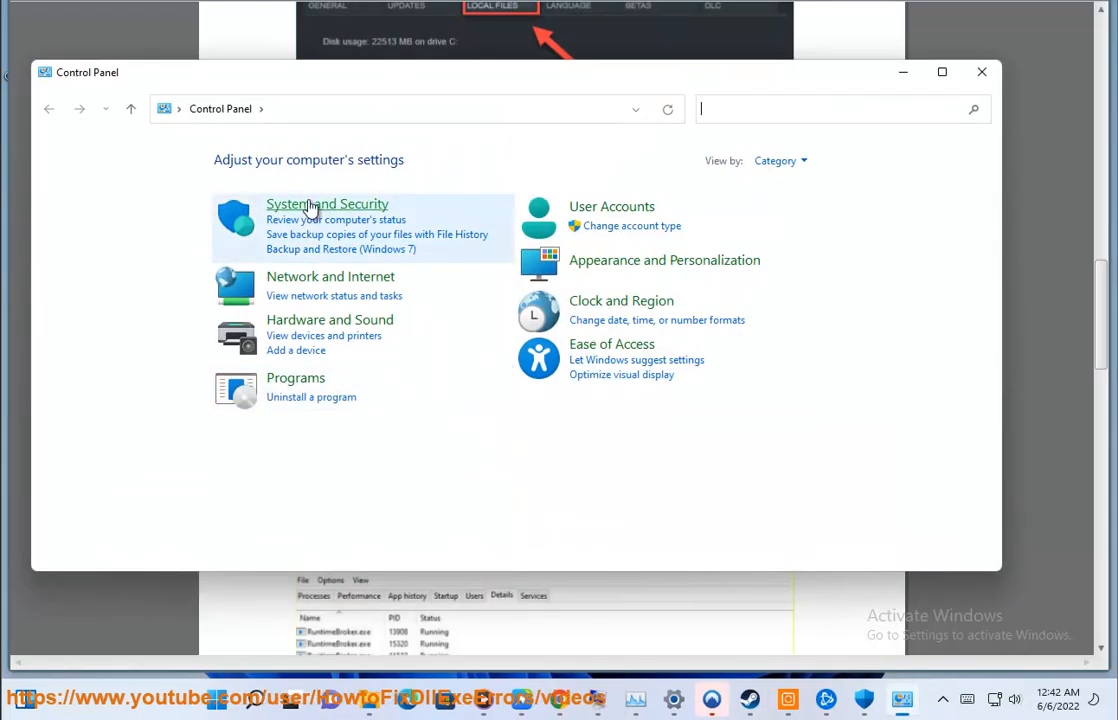
pyautogui.click(326, 204)
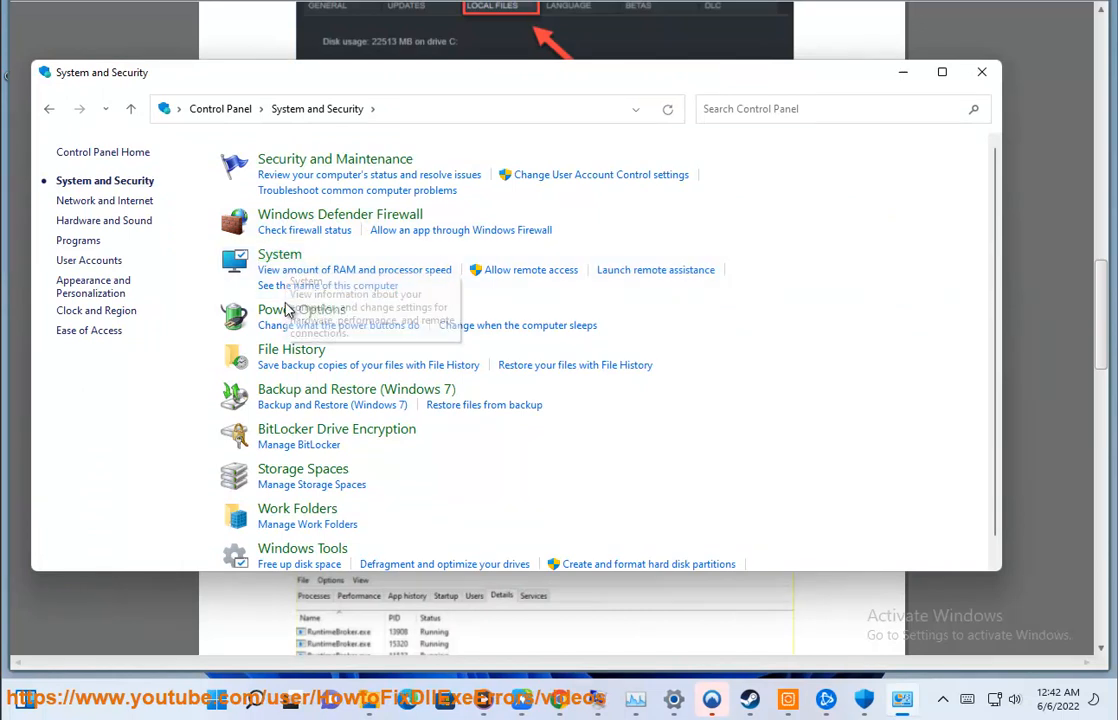
pyautogui.click(300, 308)
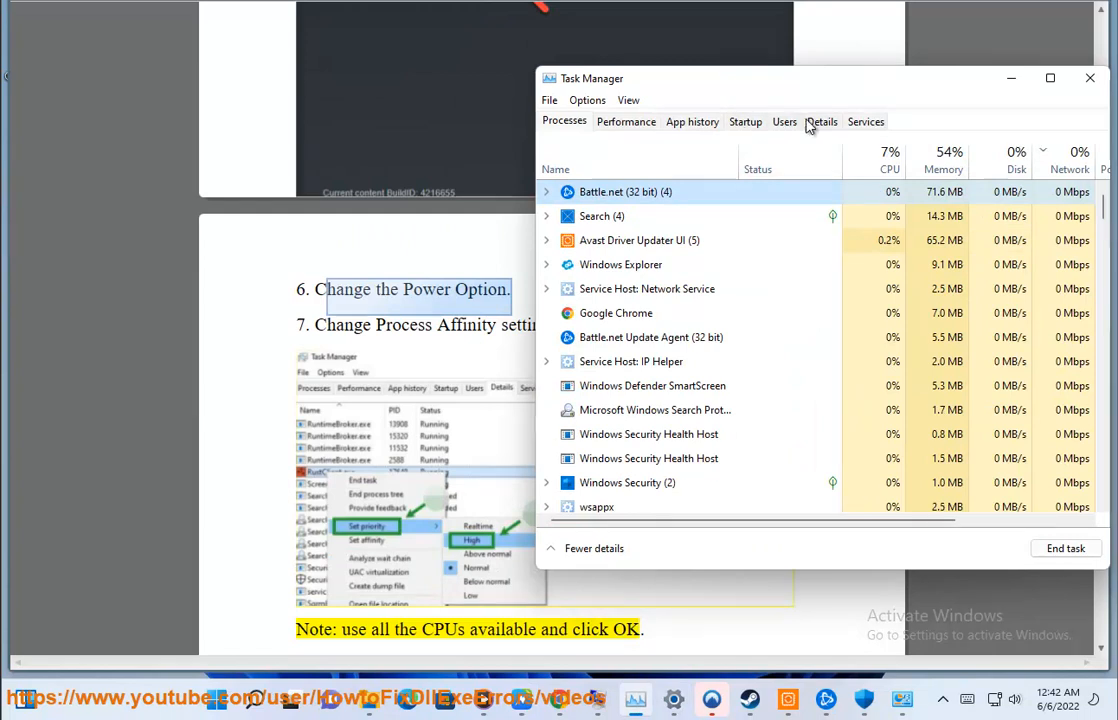
# Set Agent.exe's processor affinity to all CPUs from the Details list and confirm.
pyautogui.click(820, 122)
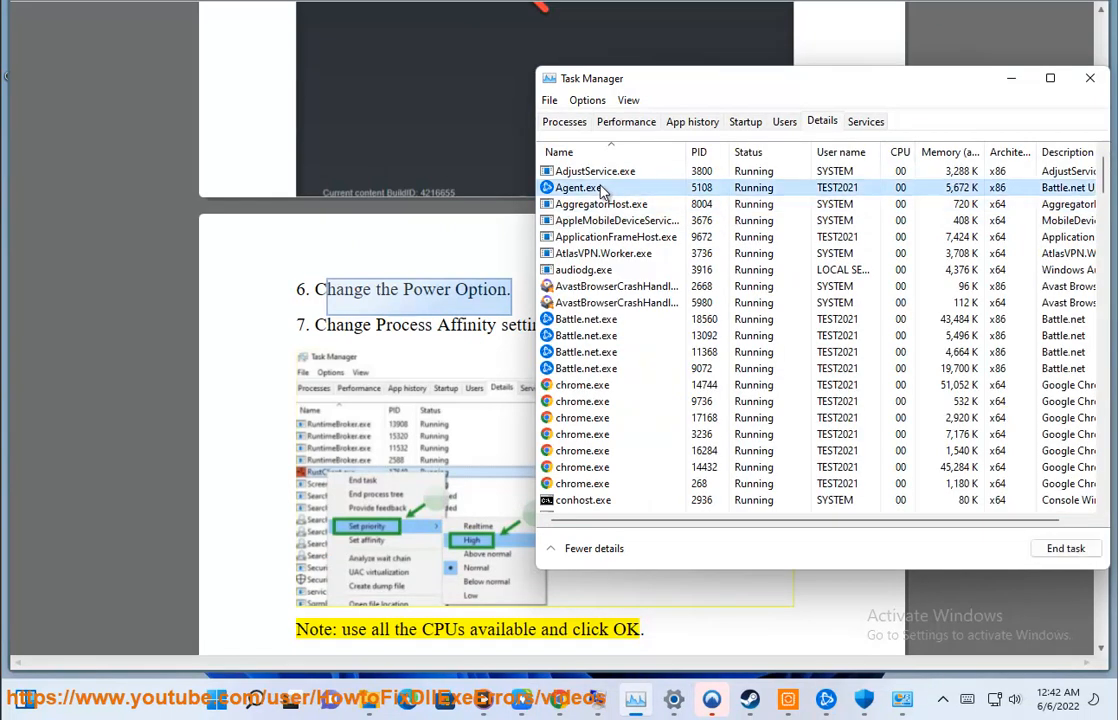
pyautogui.rightClick(576, 188)
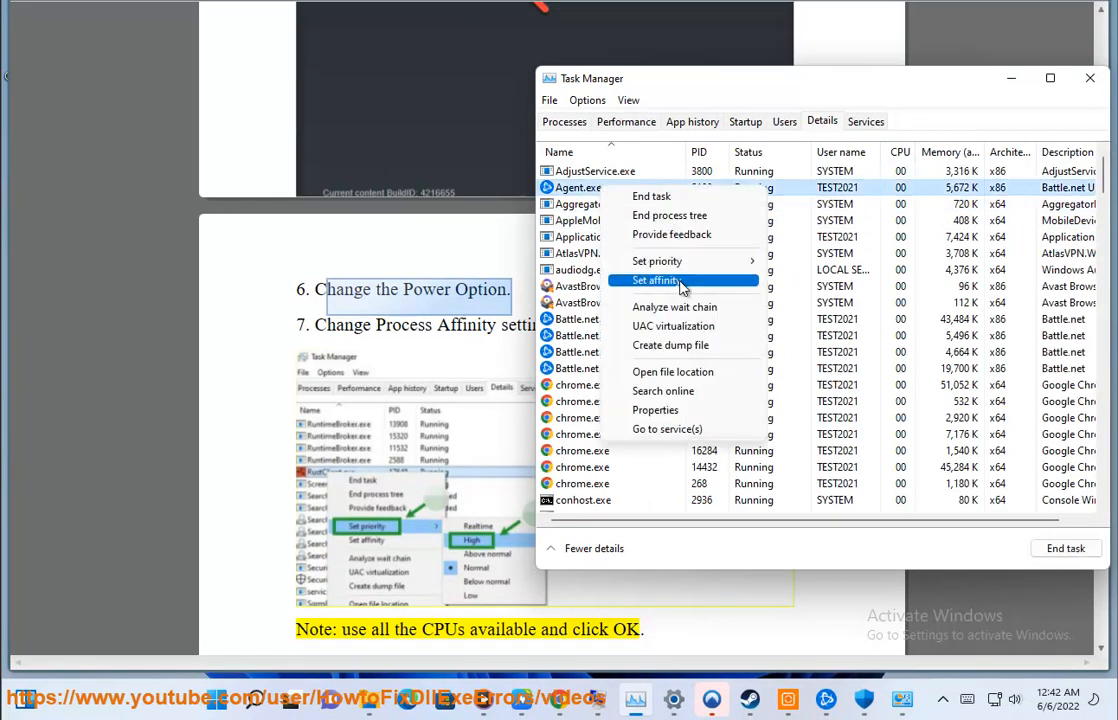
pyautogui.click(656, 280)
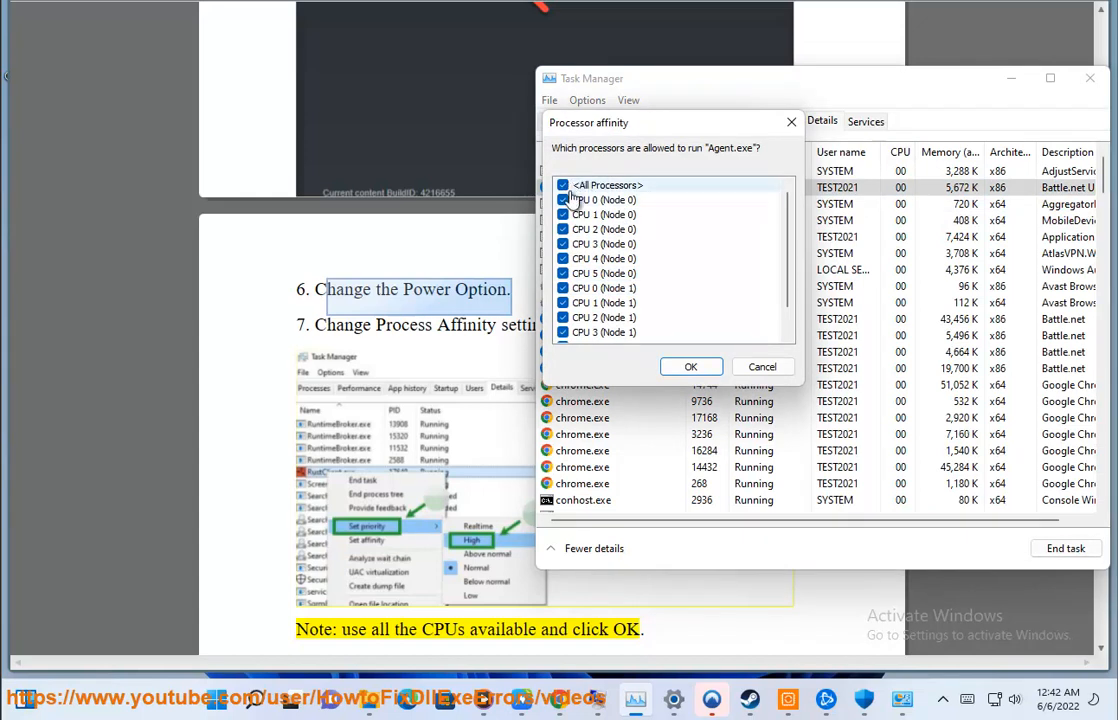
pyautogui.click(564, 184)
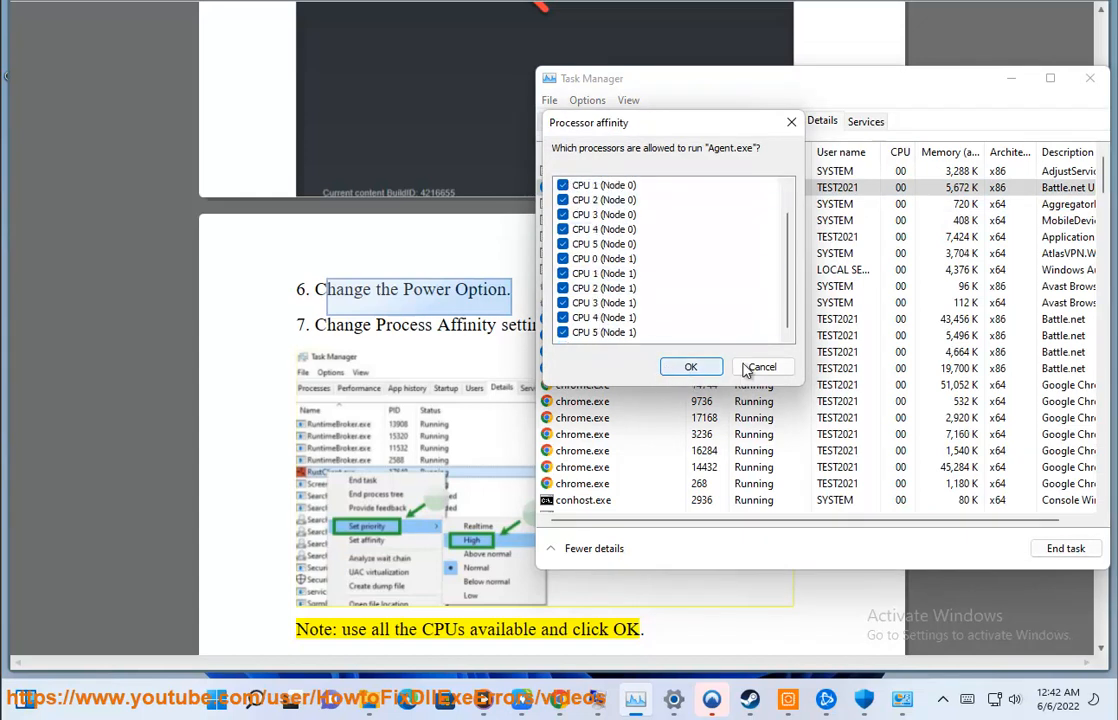
pyautogui.click(690, 366)
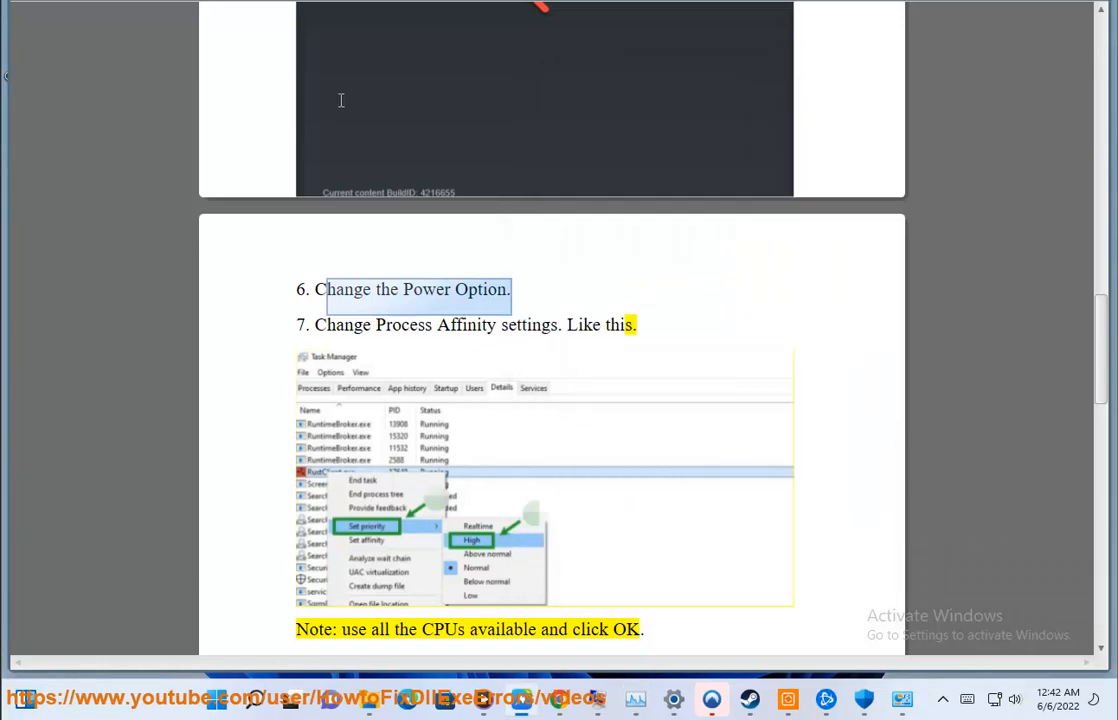
# Read the guide's affinity, launch options and virtual memory steps 7–10.
pyautogui.scroll(-3)
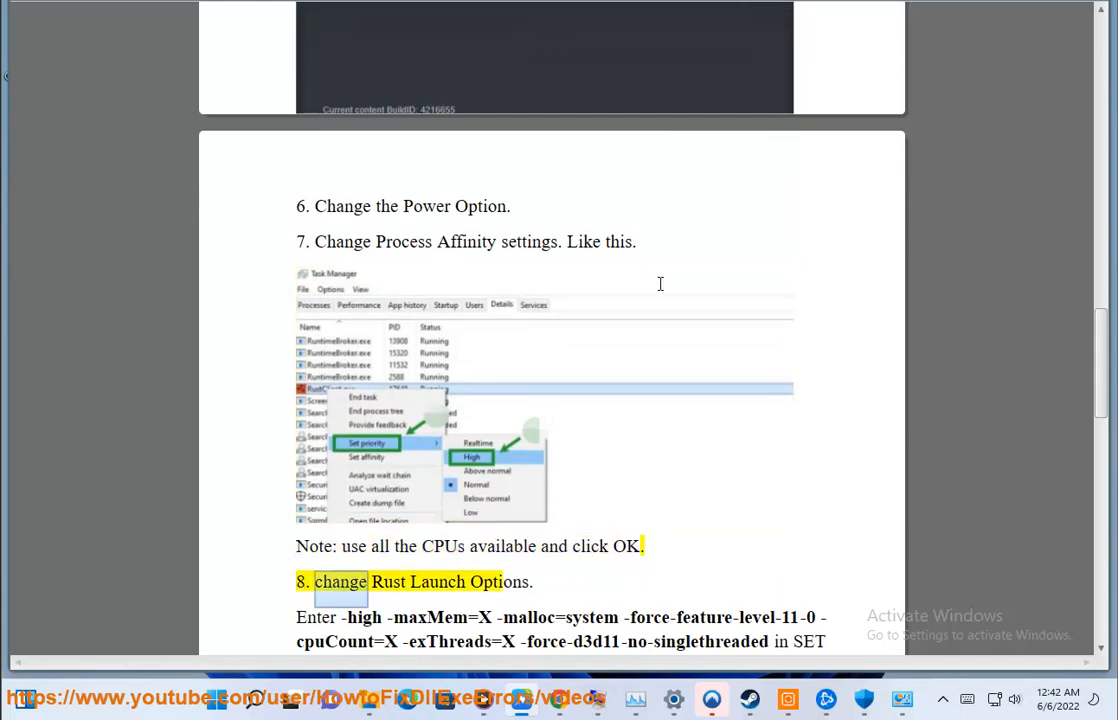
pyautogui.scroll(-3)
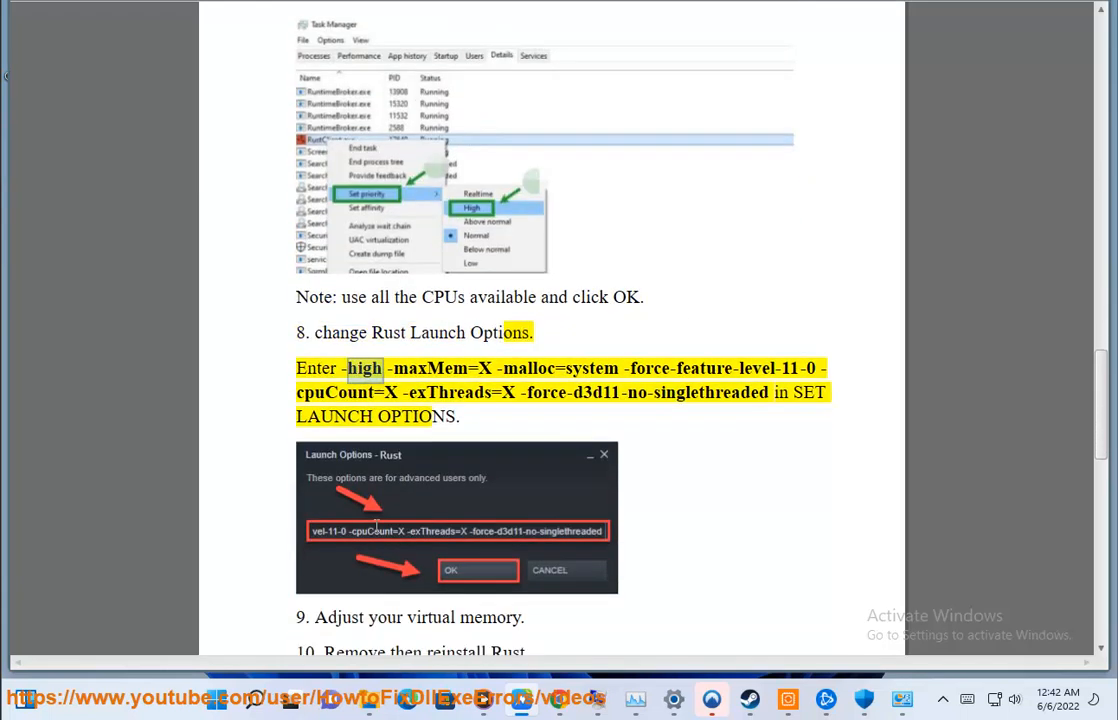
pyautogui.doubleClick(592, 368)
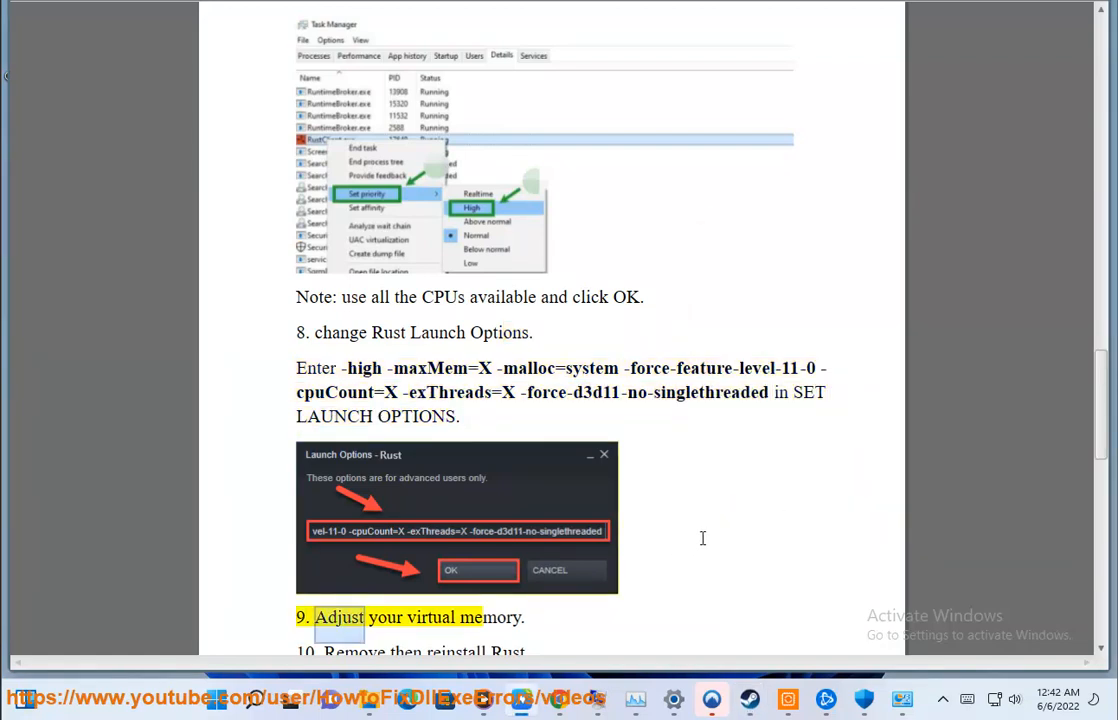
pyautogui.scroll(-3)
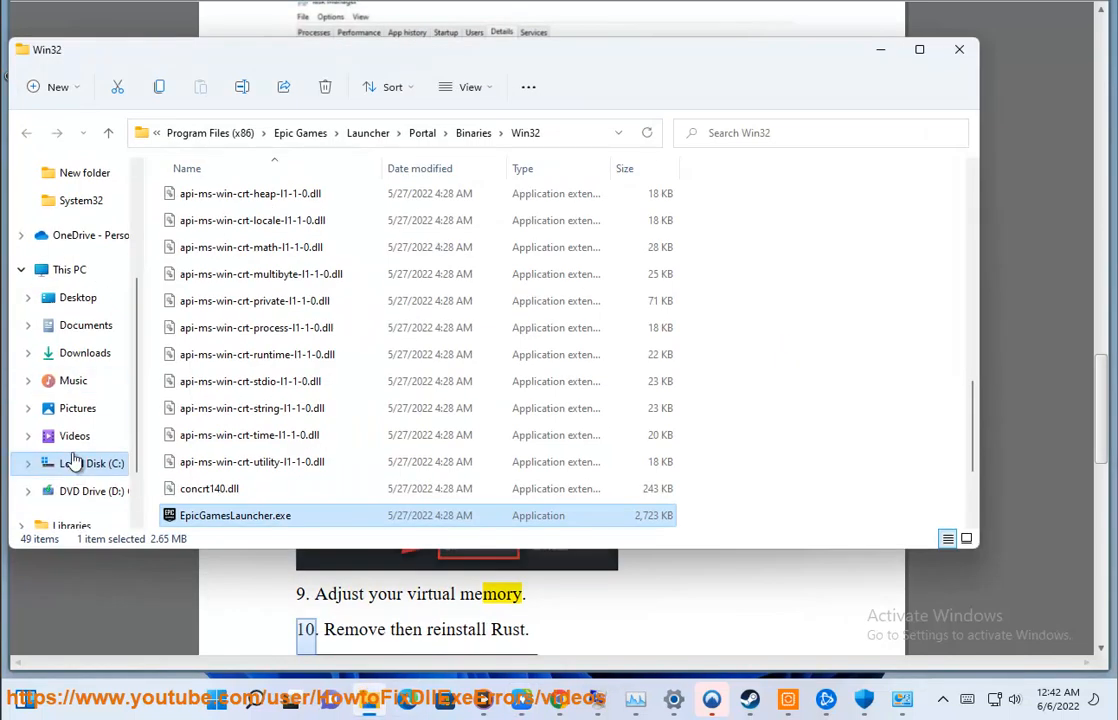
# Open This PC's Properties to show the system information page.
pyautogui.rightClick(68, 268)
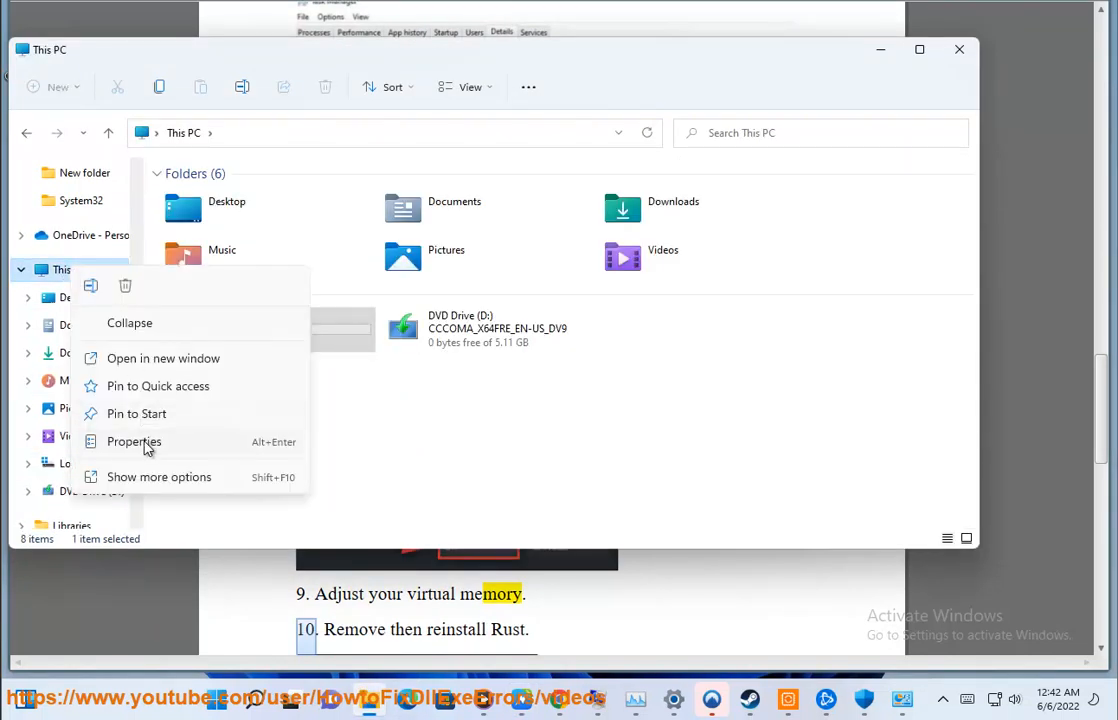
pyautogui.click(134, 442)
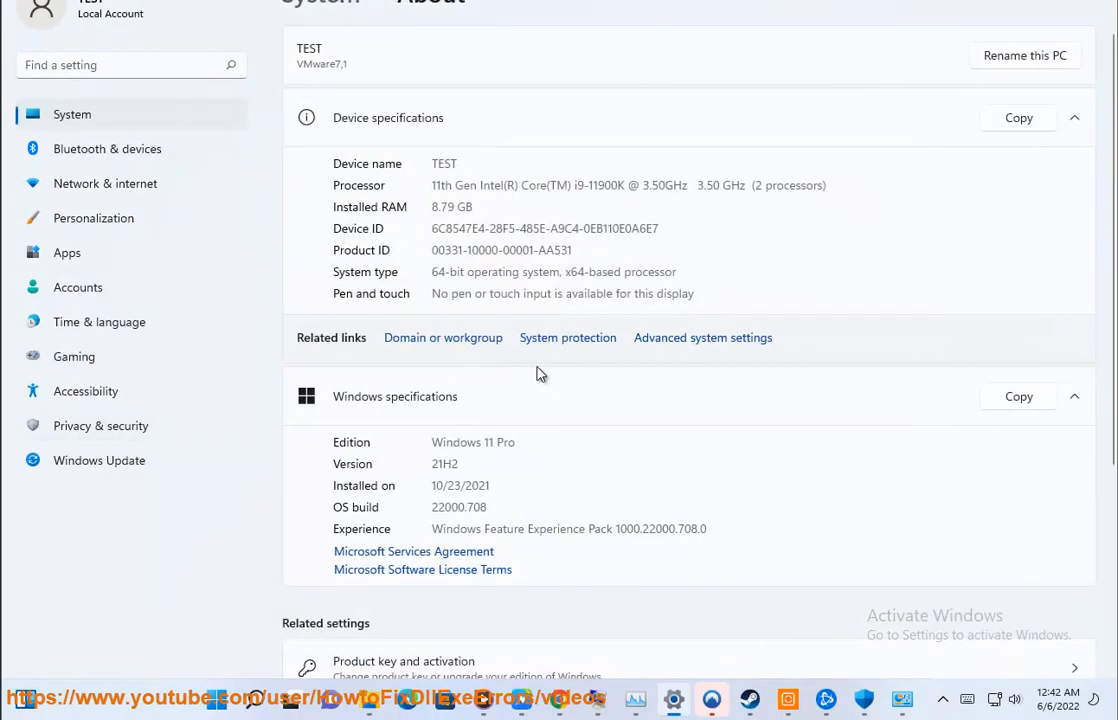
# Set drive C's paging file to a custom 165000 MB initial and 170000 MB maximum.
pyautogui.click(702, 336)
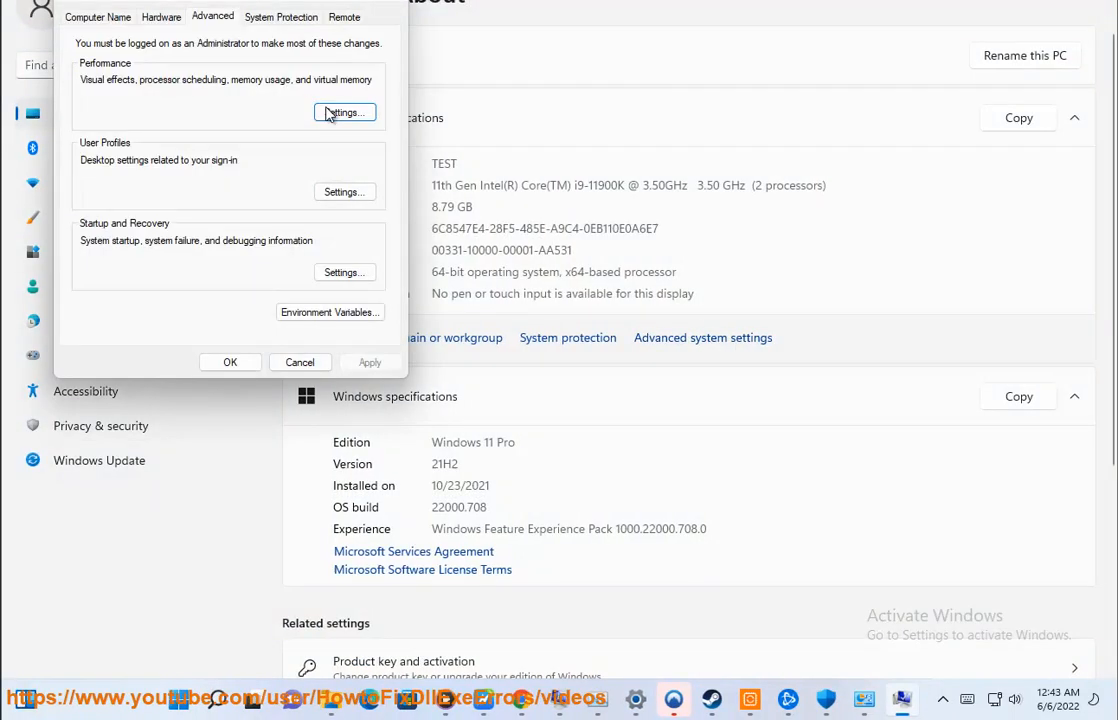
pyautogui.click(344, 112)
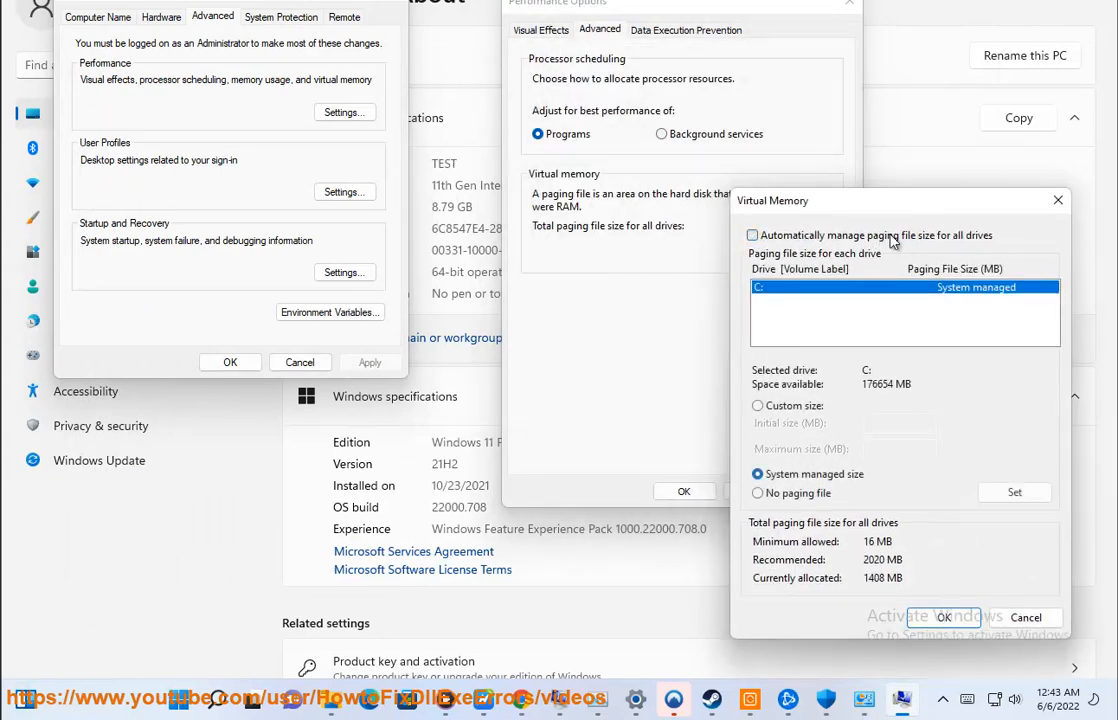
pyautogui.click(758, 404)
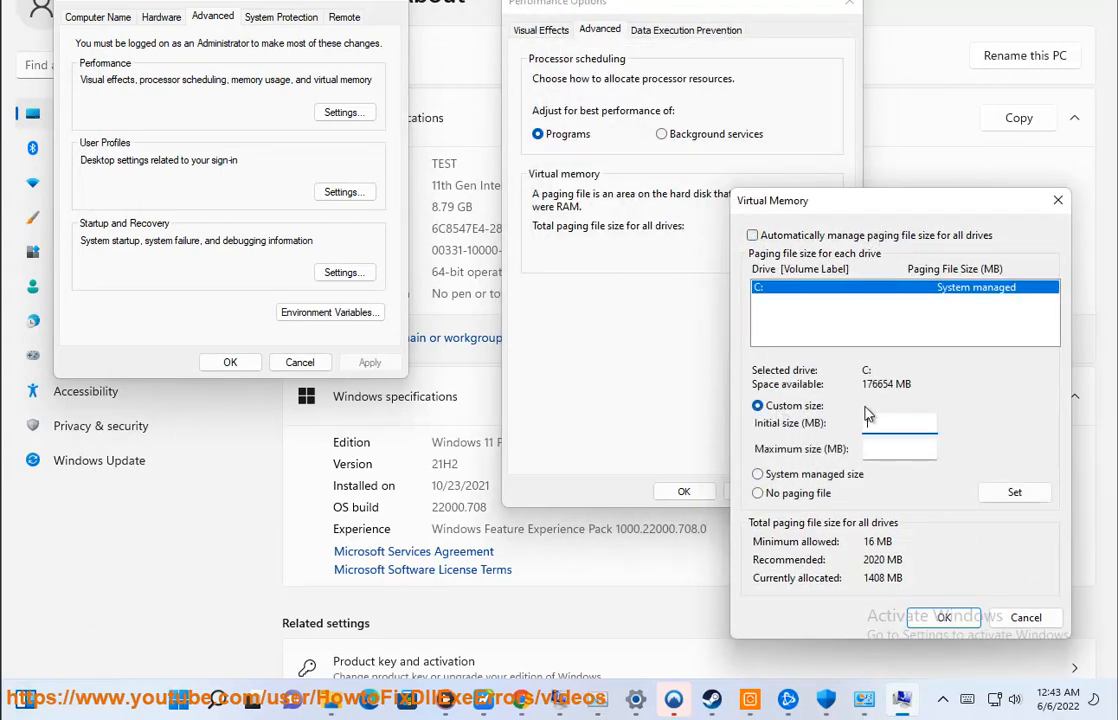
pyautogui.write('1')
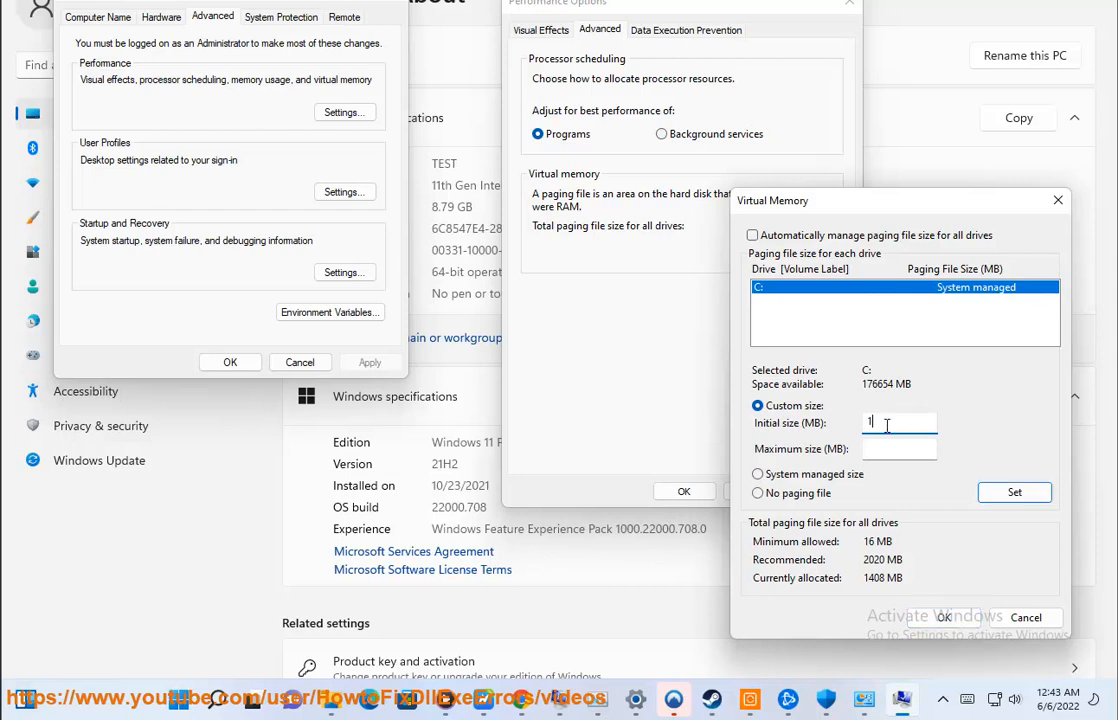
pyautogui.write('65000')
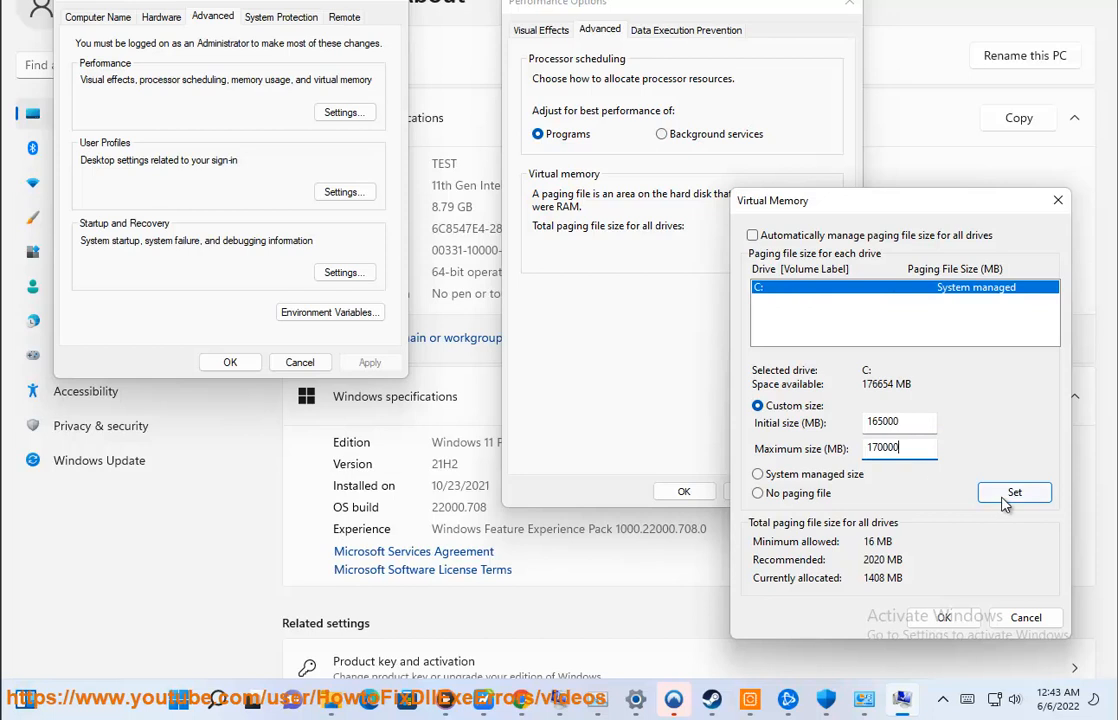
pyautogui.click(1014, 492)
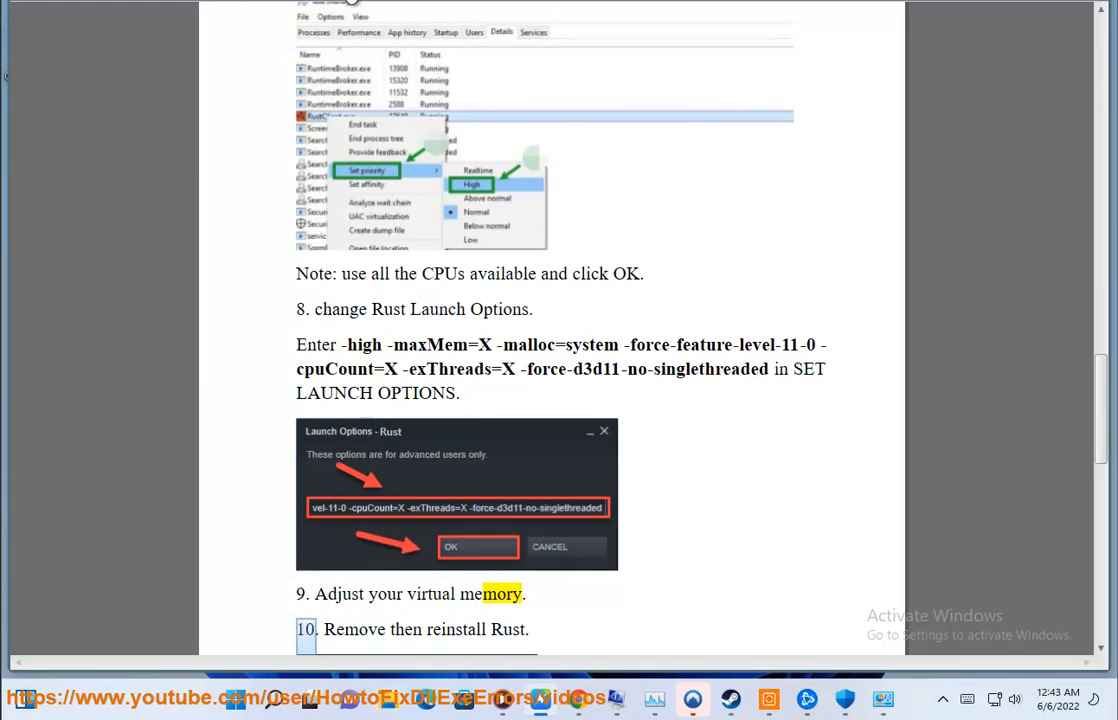
pyautogui.scroll(-3)
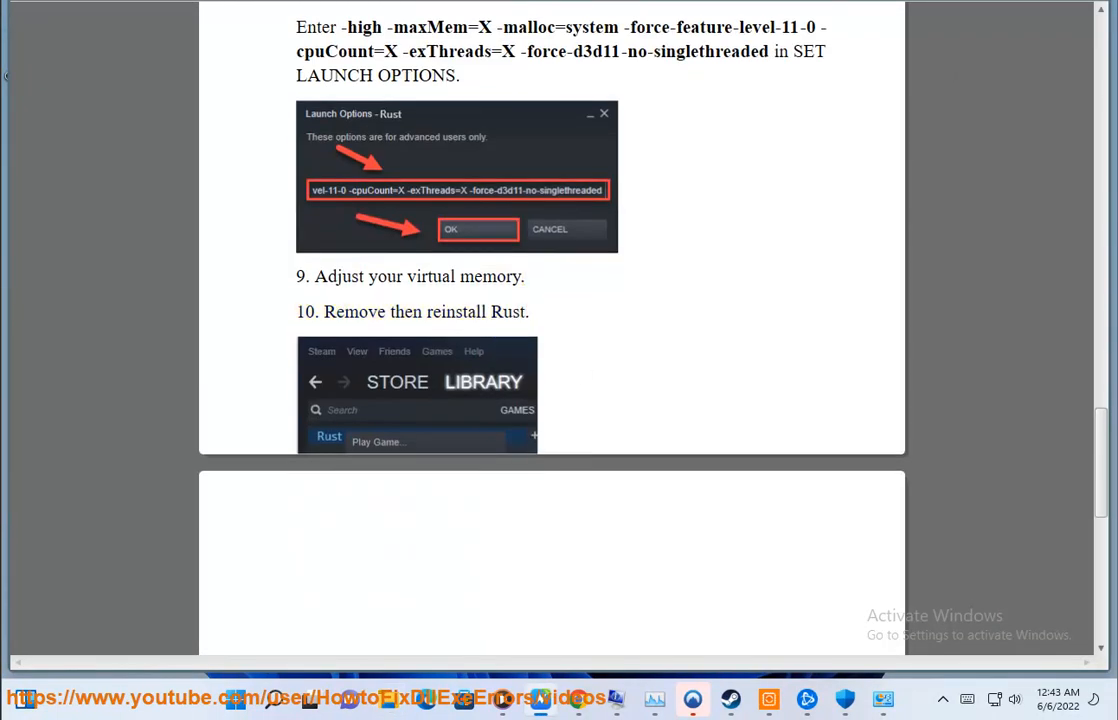